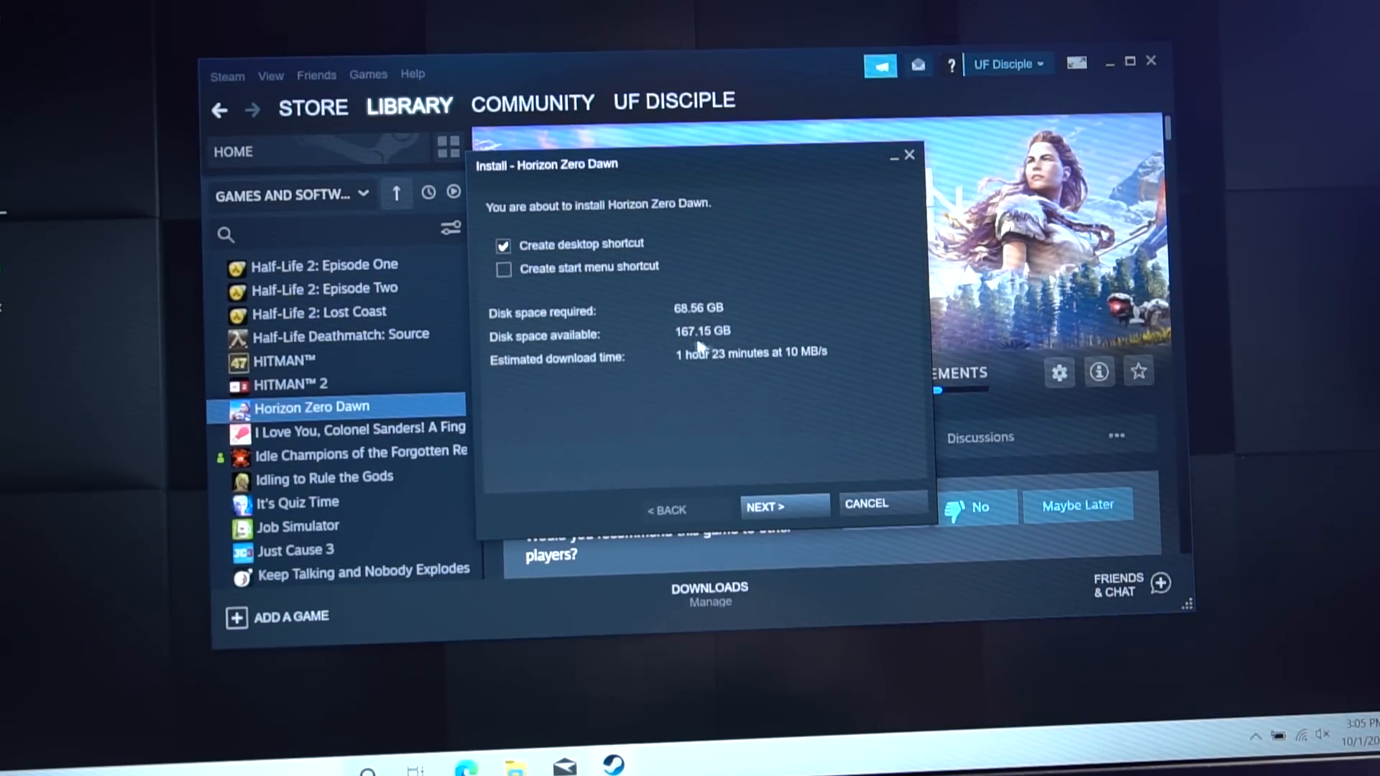
# Step: Begin installing Horizon Zero Dawn with a desktop shortcut, queuing the download
pyautogui.click(782, 507)
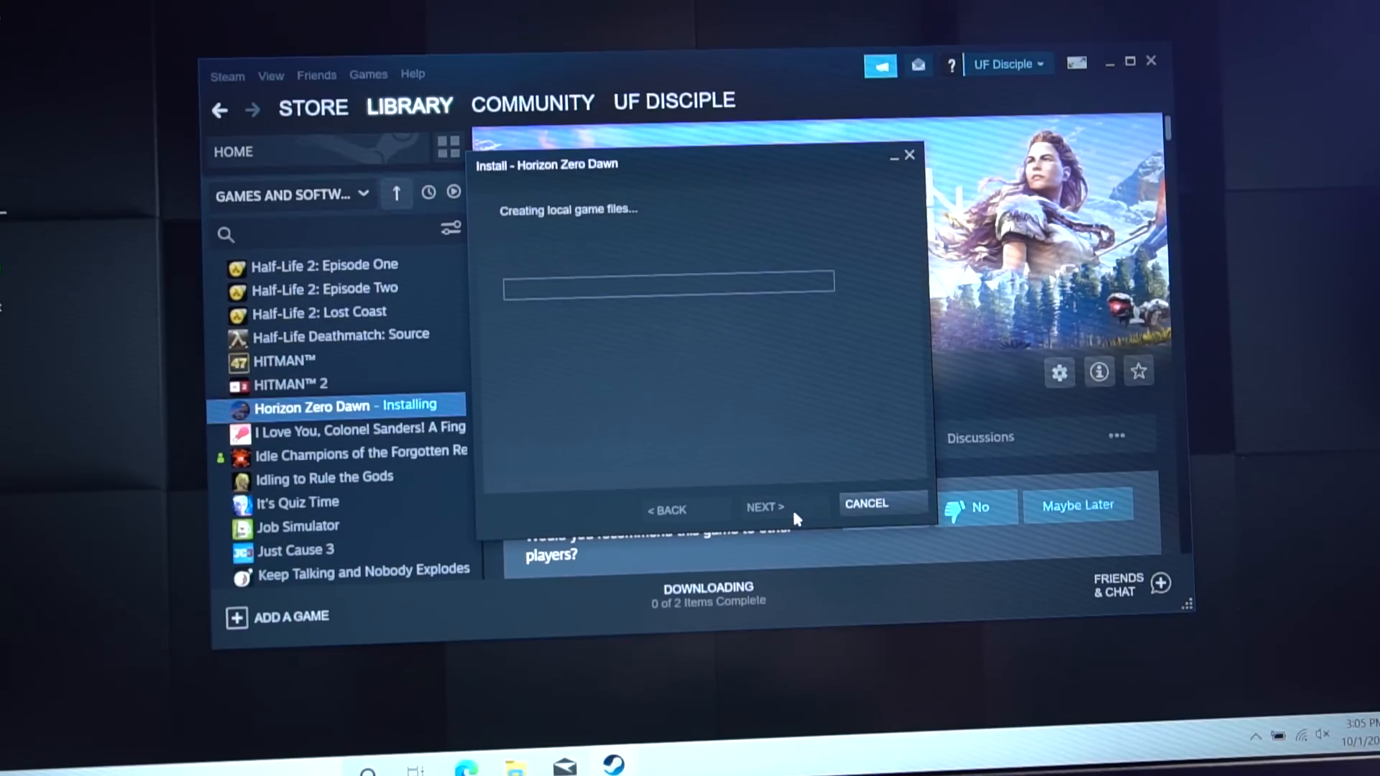